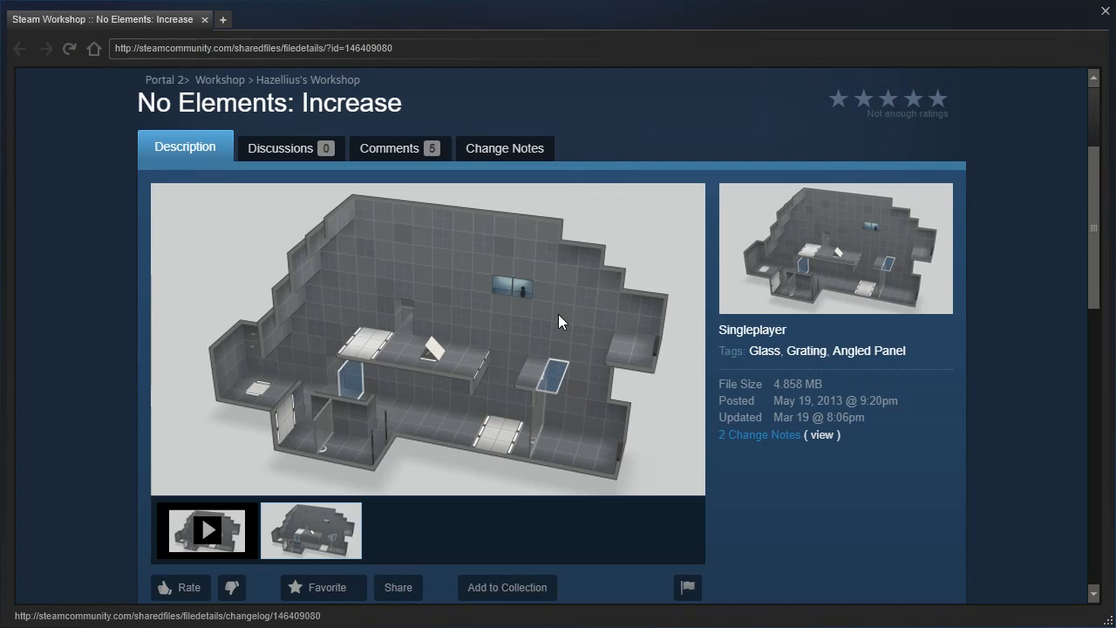
mouse_move(532, 314)
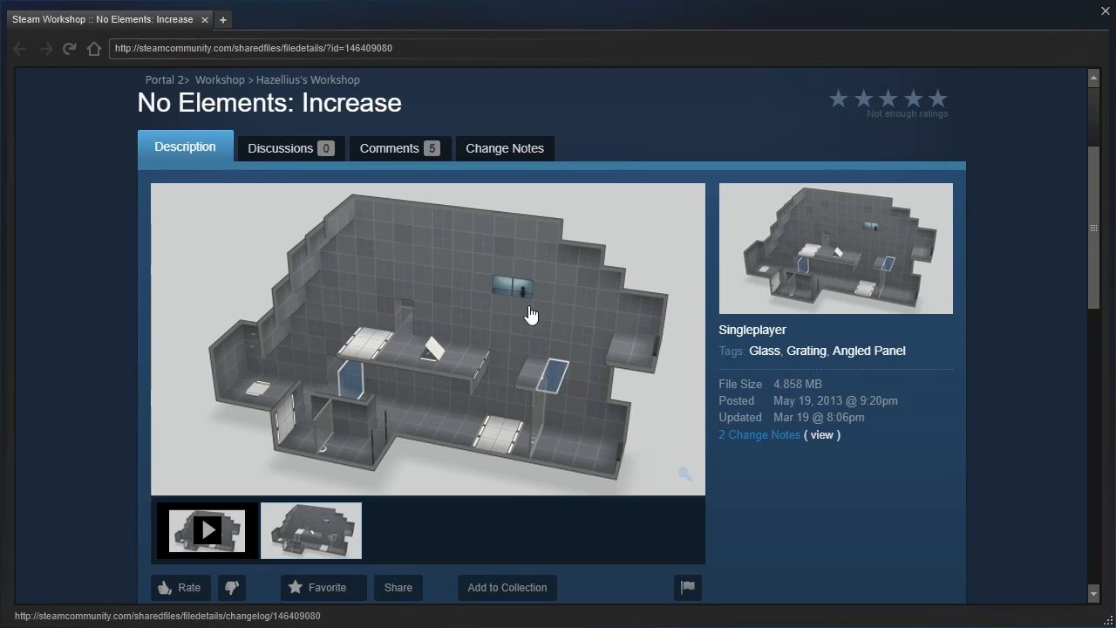
Step: Scroll down through the No Elements: Increase workshop description and back up
scroll(down, 3)
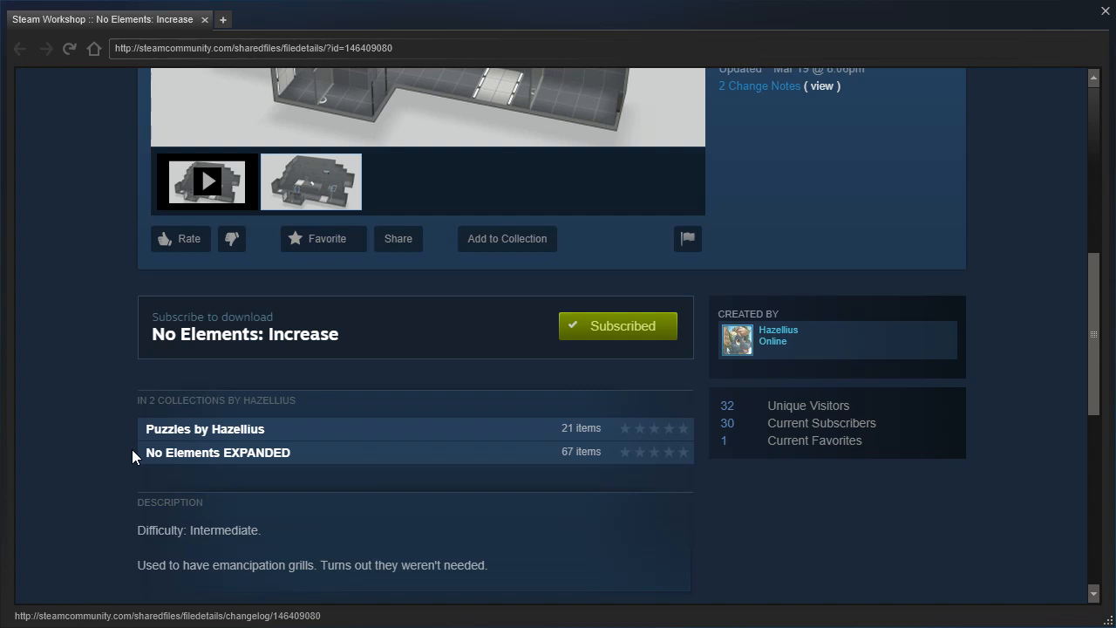
scroll(up, 3)
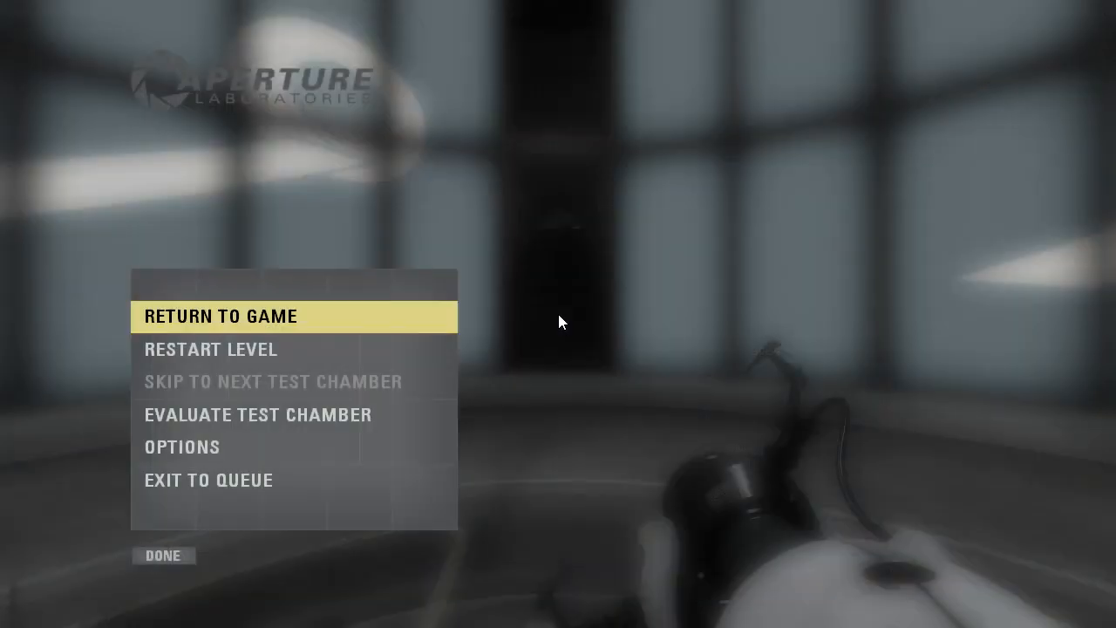
Step: Resume the paused No Elements: Increase chamber from the pause menu
click(220, 316)
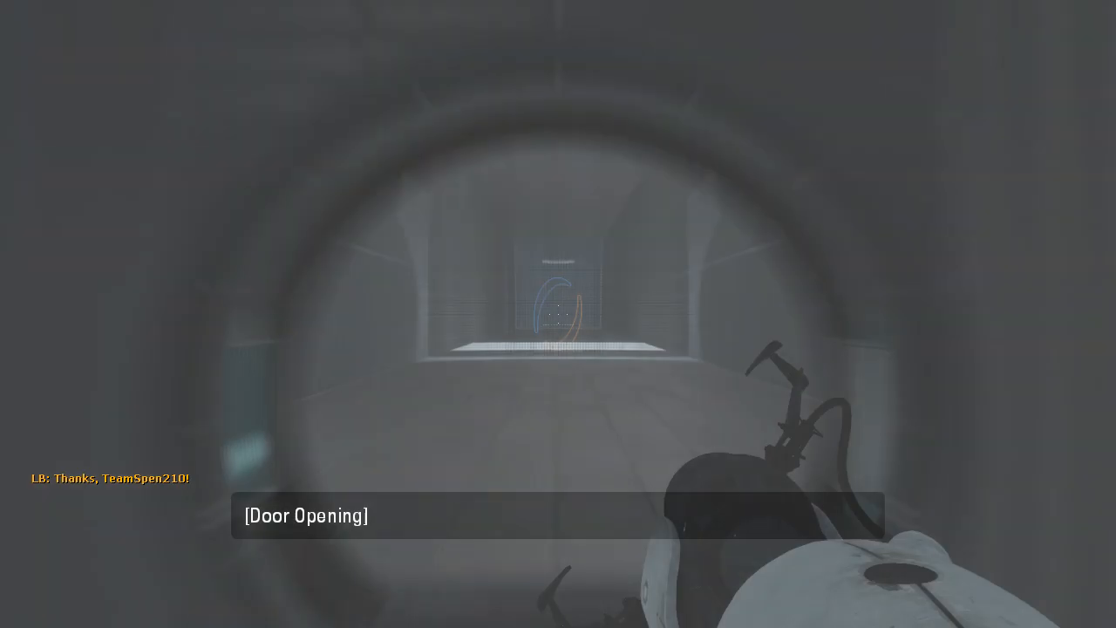
mouse_move(558, 314)
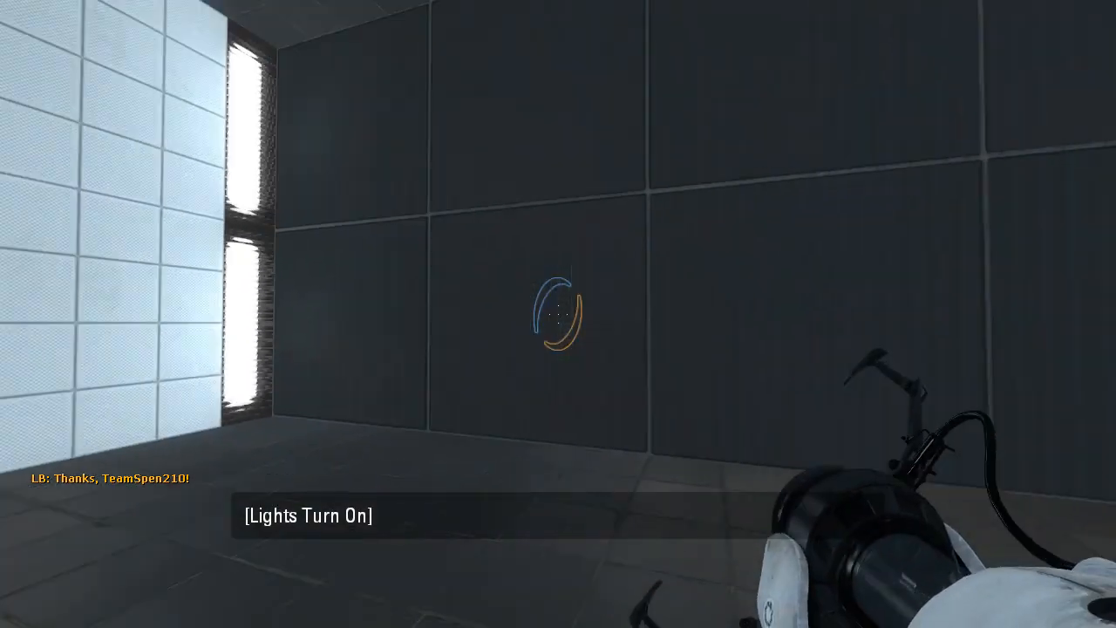
Step: Portal onto a white panel, then onto the floor beyond the grating
click(558, 314)
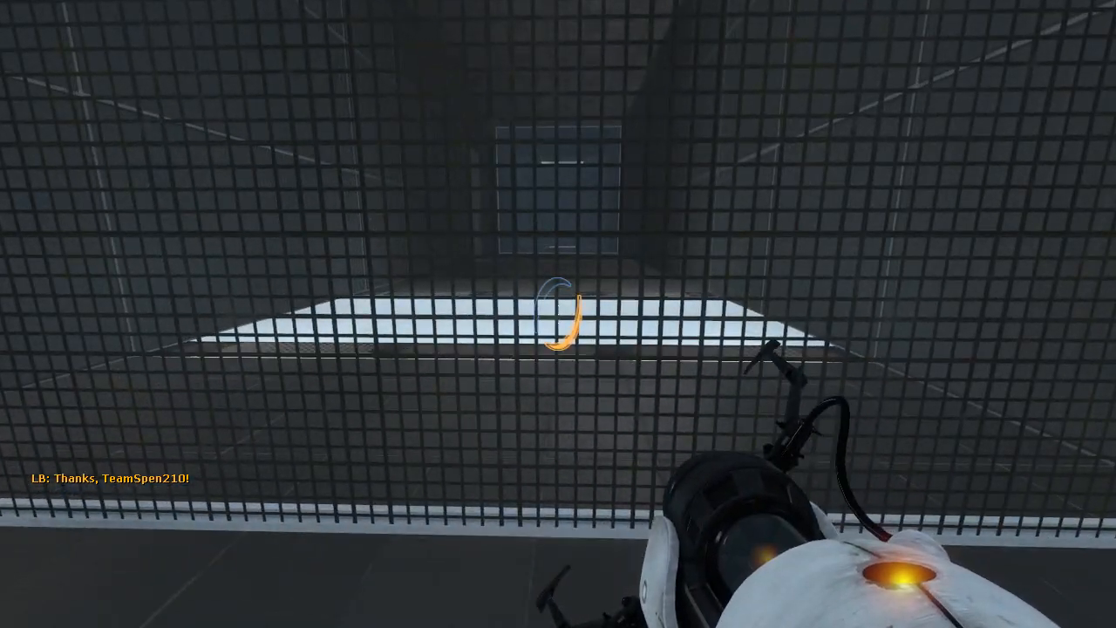
click(558, 314)
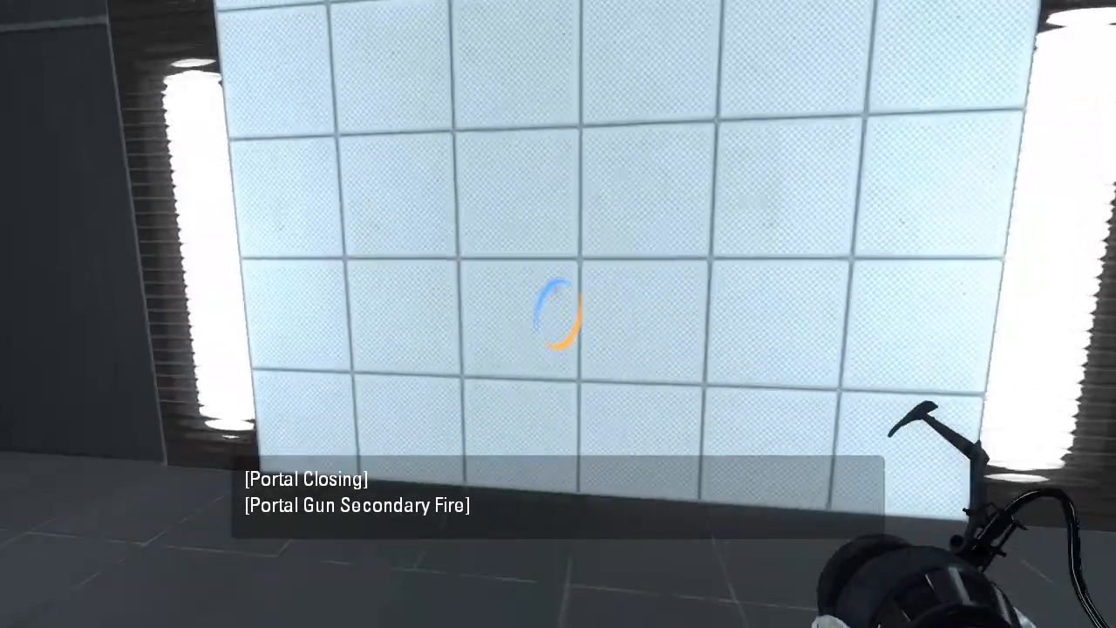
mouse_move(558, 314)
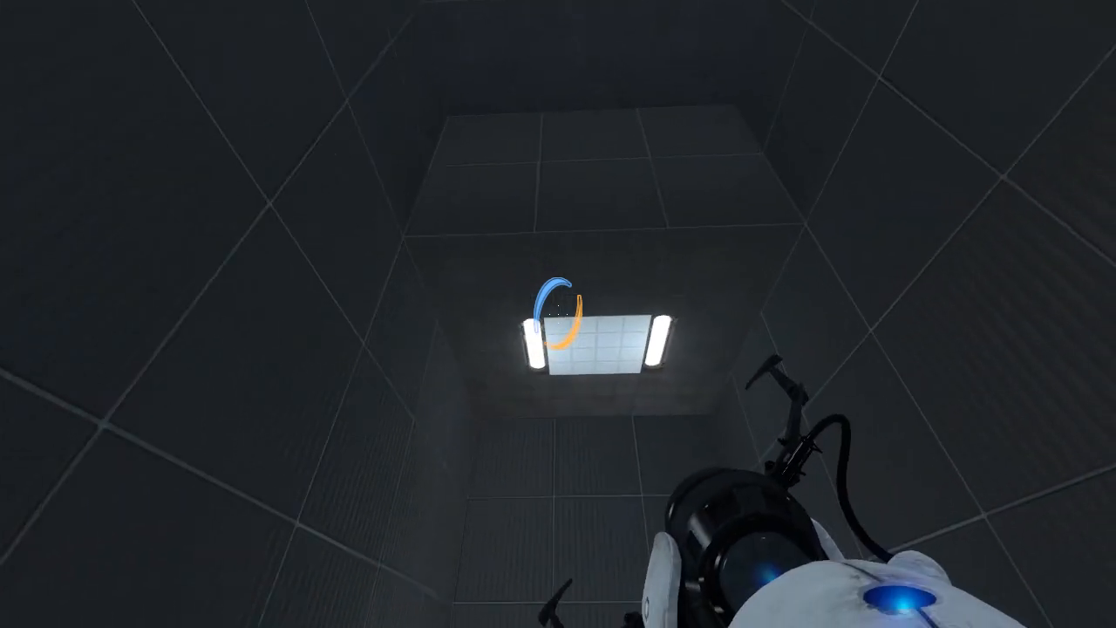
mouse_move(558, 314)
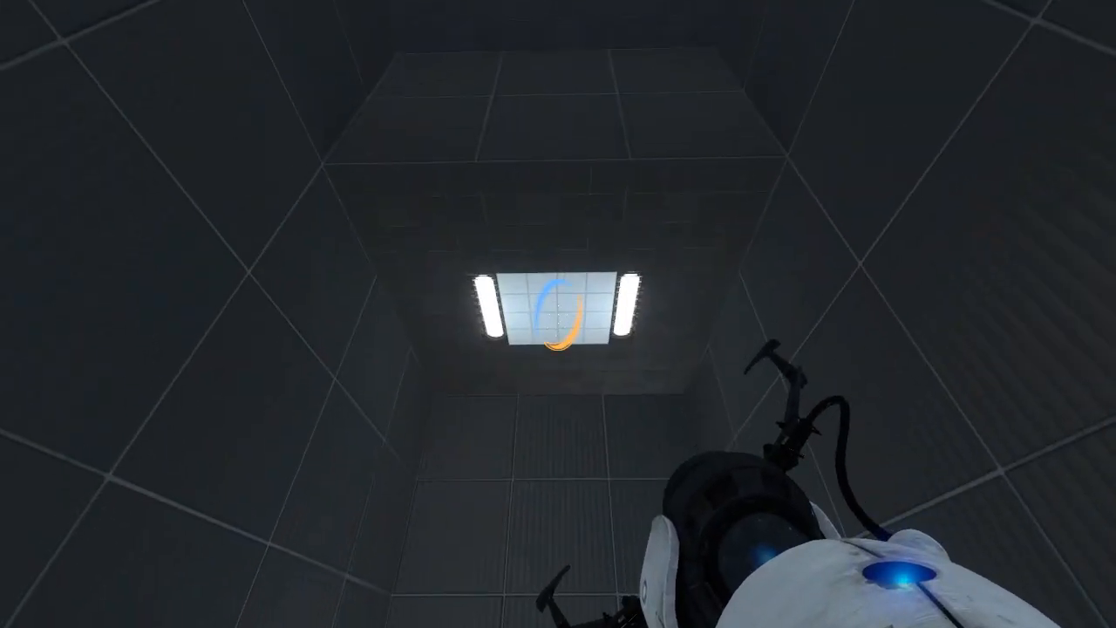
mouse_move(558, 314)
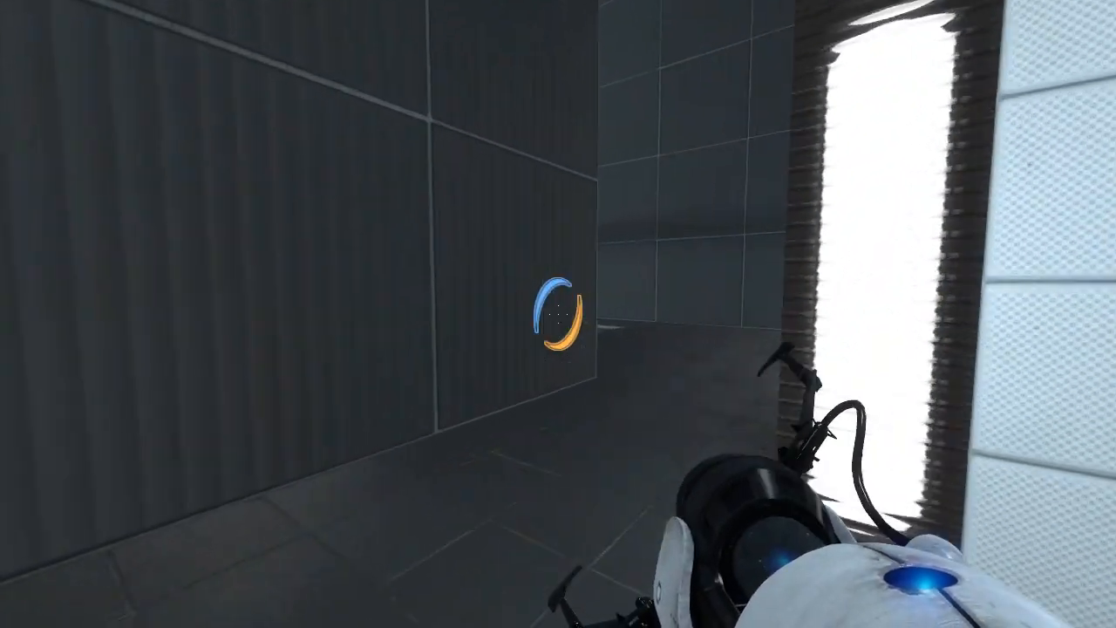
mouse_move(558, 314)
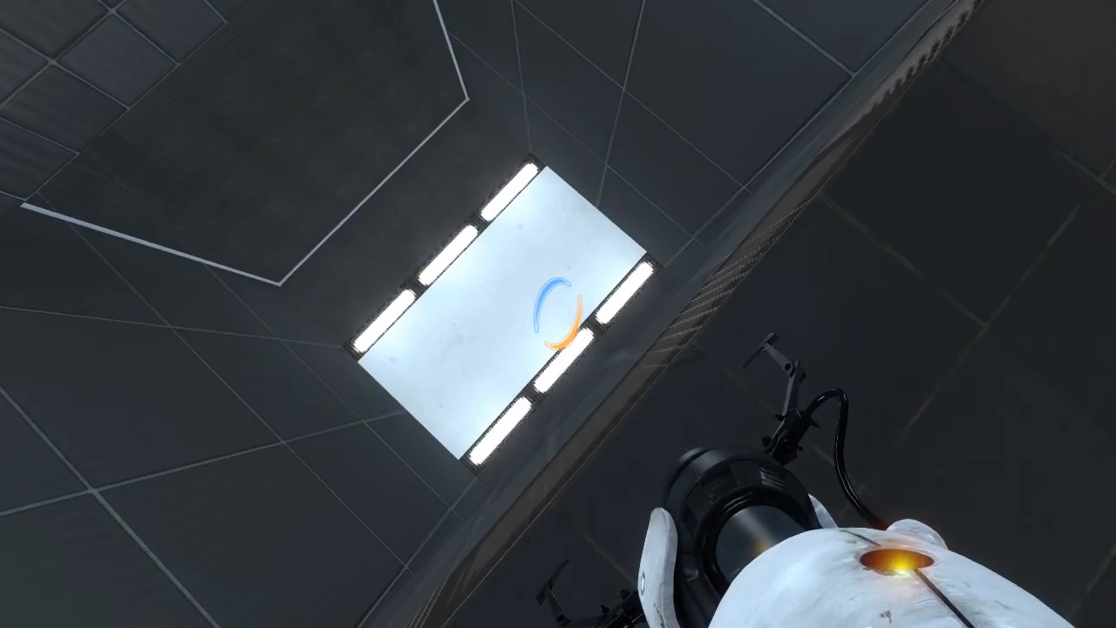
mouse_move(558, 314)
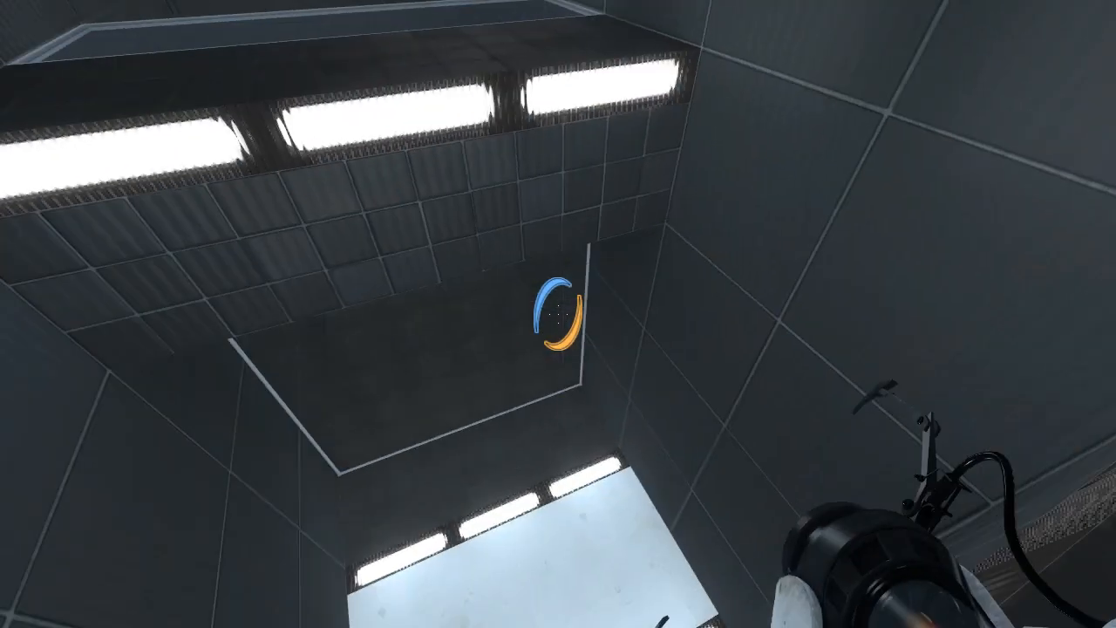
mouse_move(558, 314)
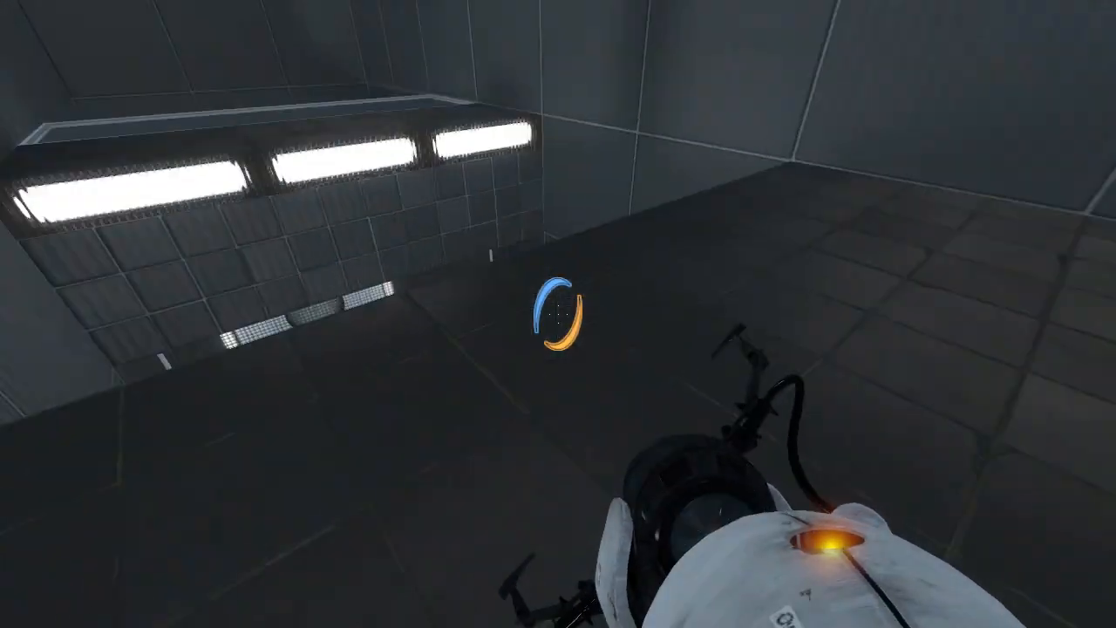
Step: Place a portal to fling toward the exit corridor beside the angled panel
click(559, 314)
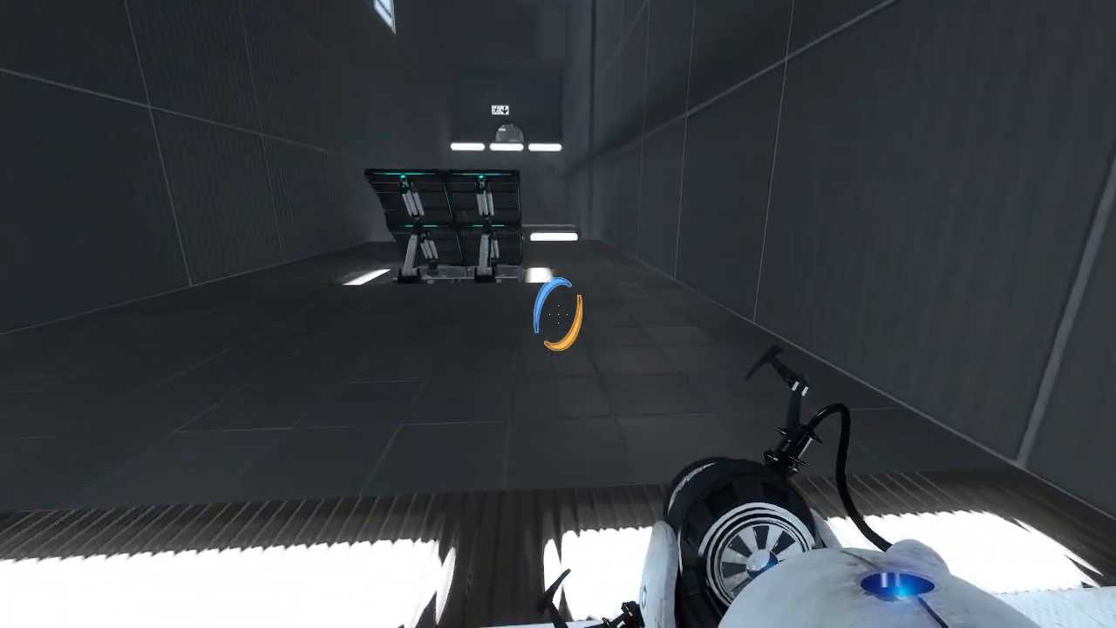
mouse_move(558, 314)
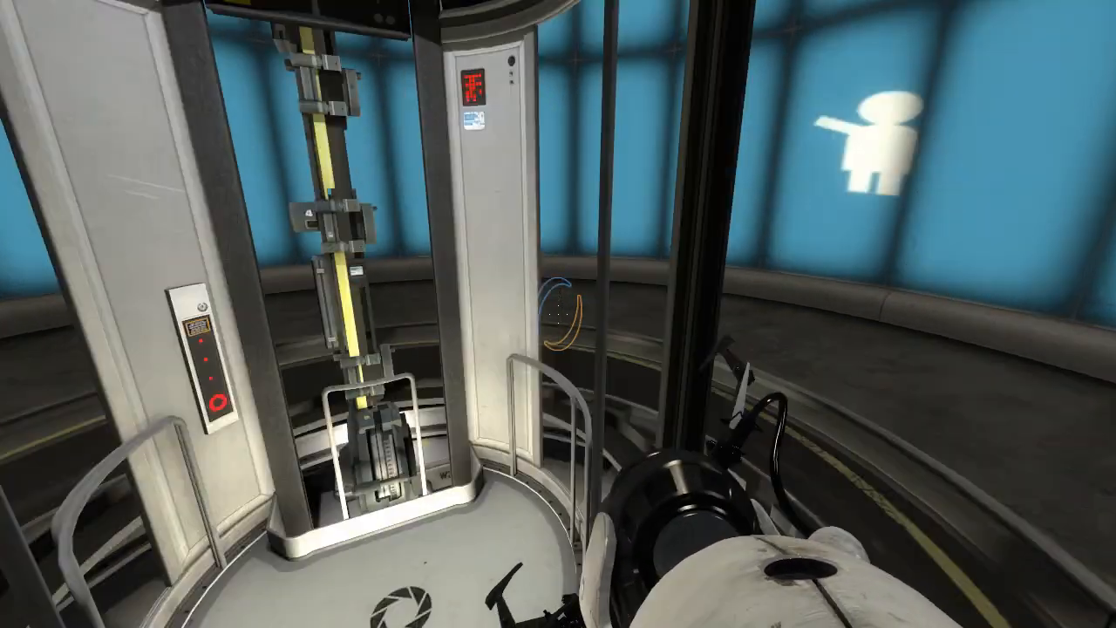
mouse_move(558, 314)
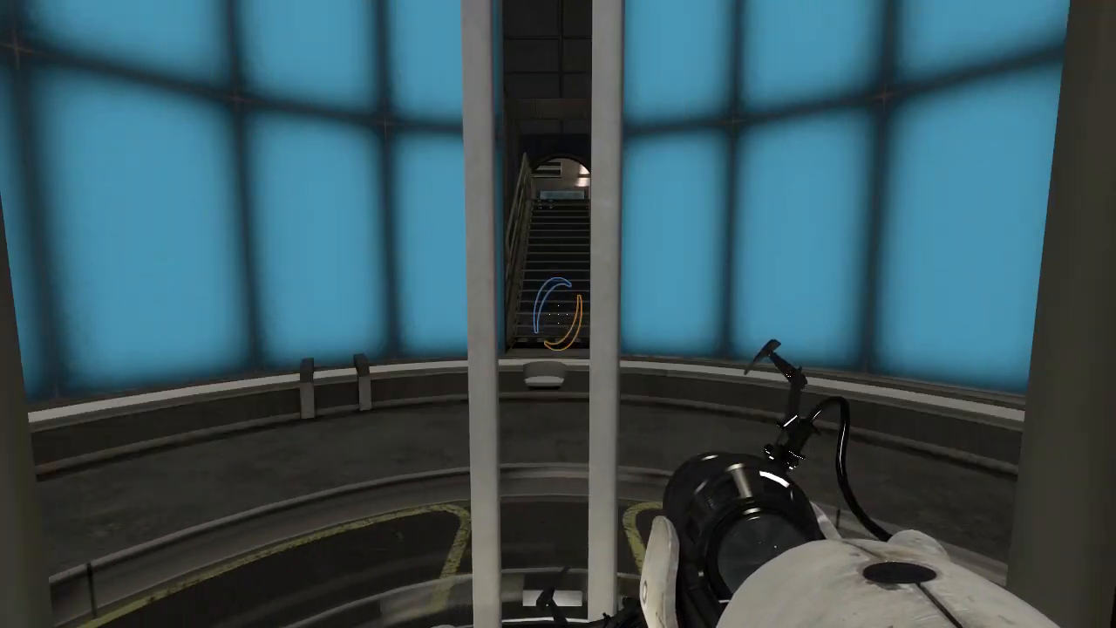